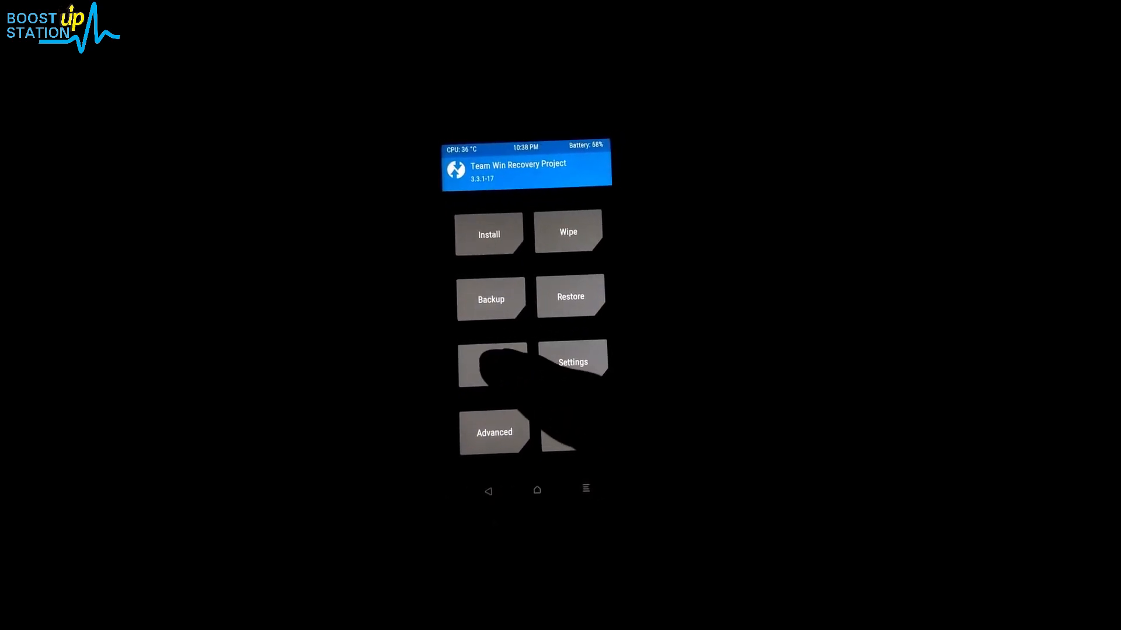
Unmount the System partition, keeping Cache, Data, Firmware and MicroSD mounted, then open Advanced
left_click(490, 363)
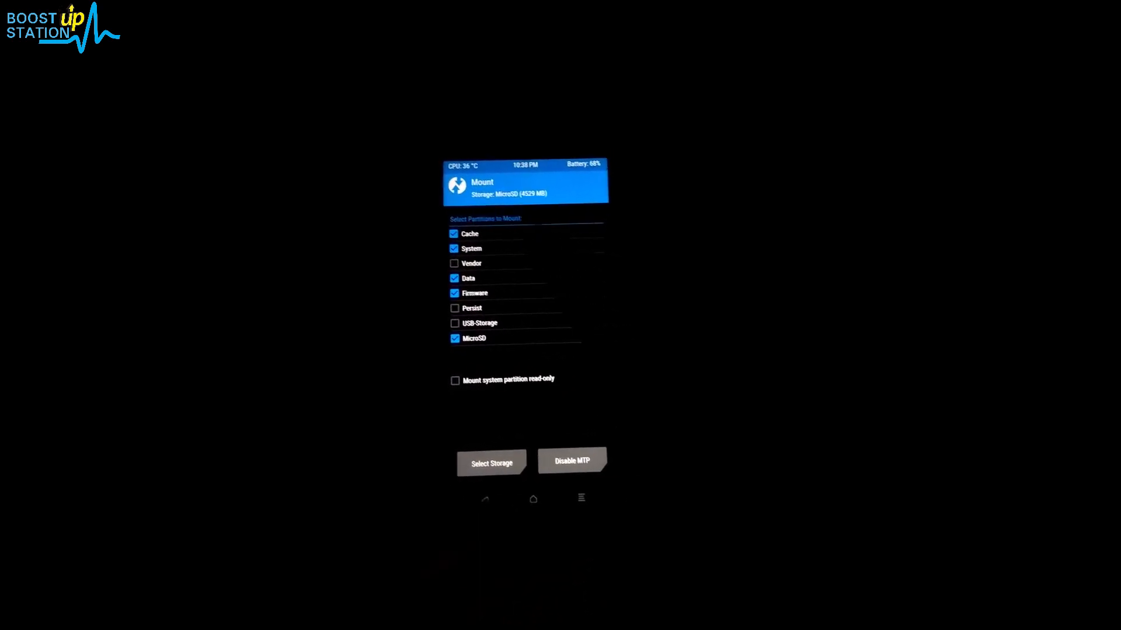
left_click(454, 248)
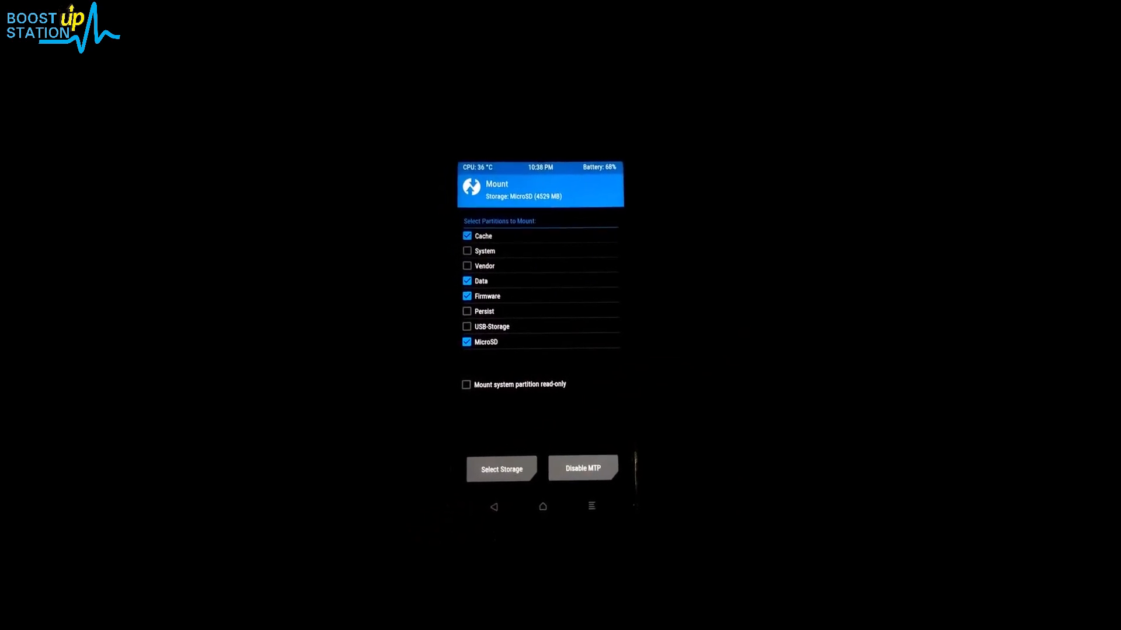
left_click(467, 251)
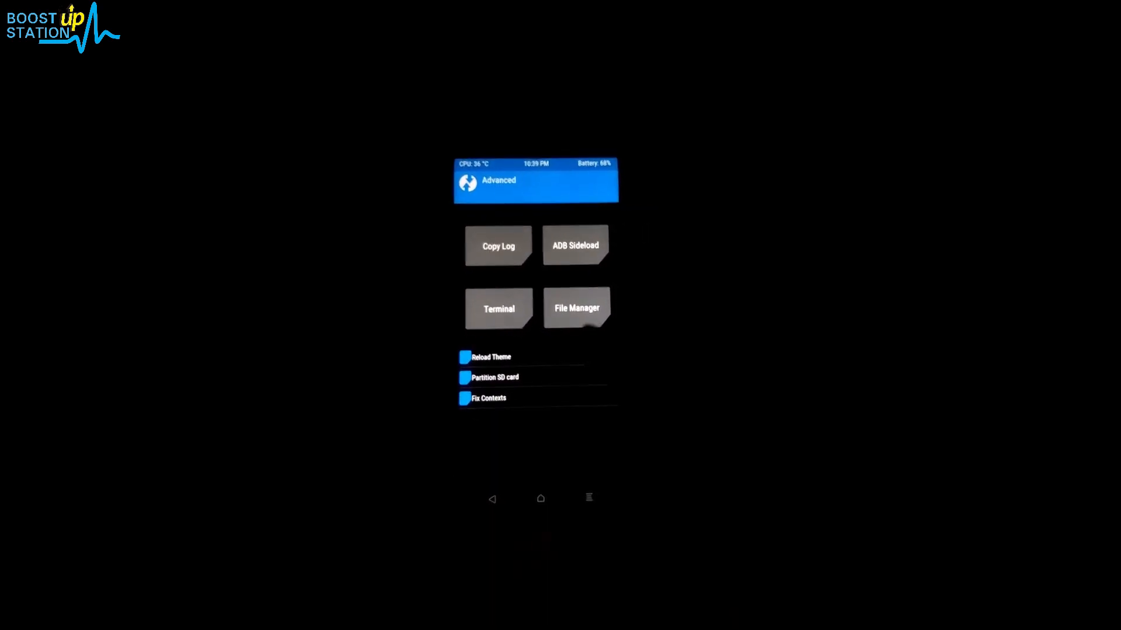
Browse the recovery file manager down to the system_root folder
left_click(576, 308)
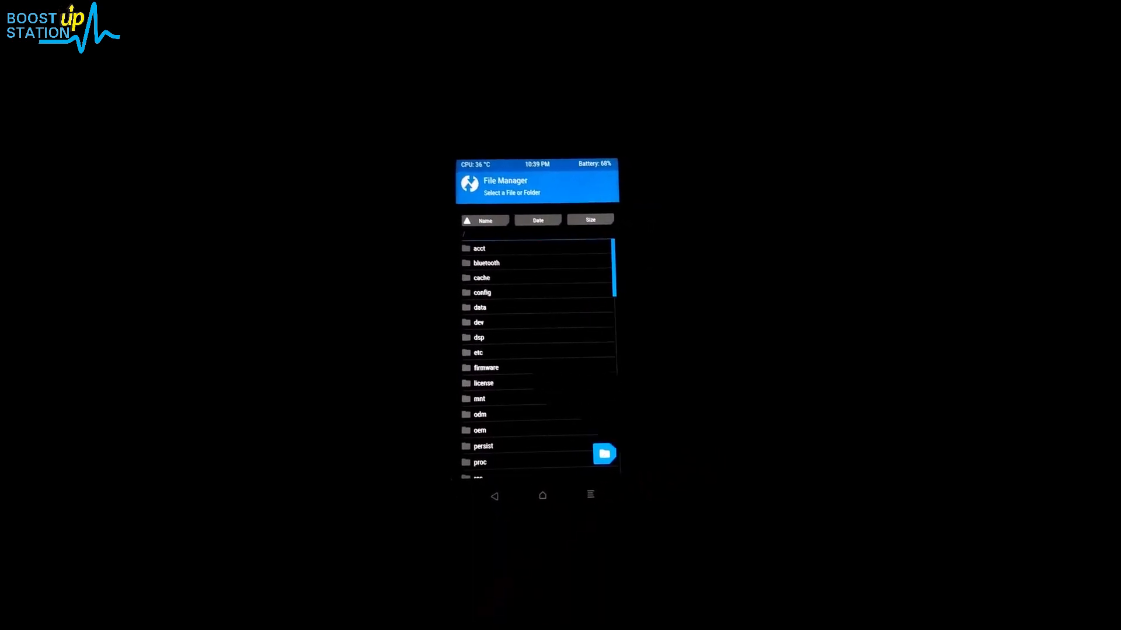
scroll("down", 3)
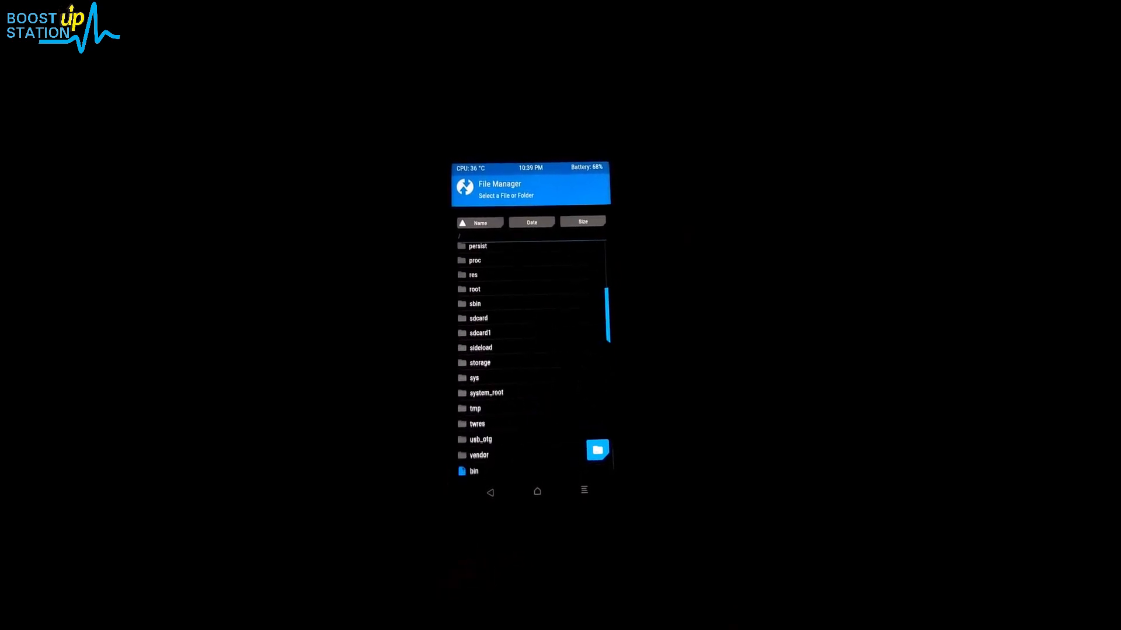
scroll("down", 3)
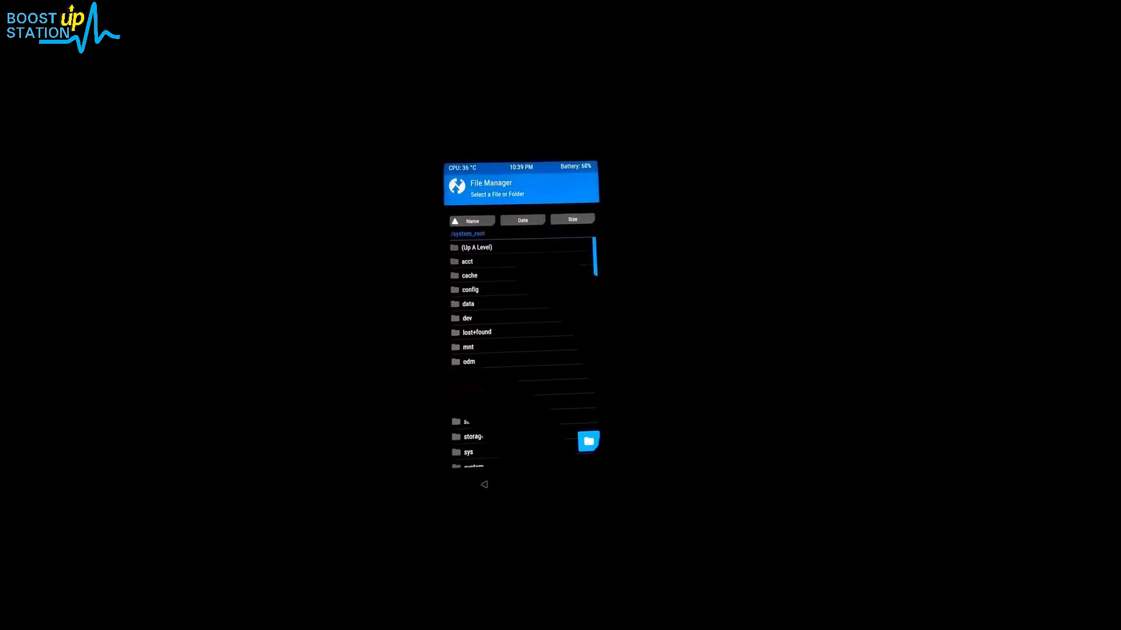
scroll("down", 3)
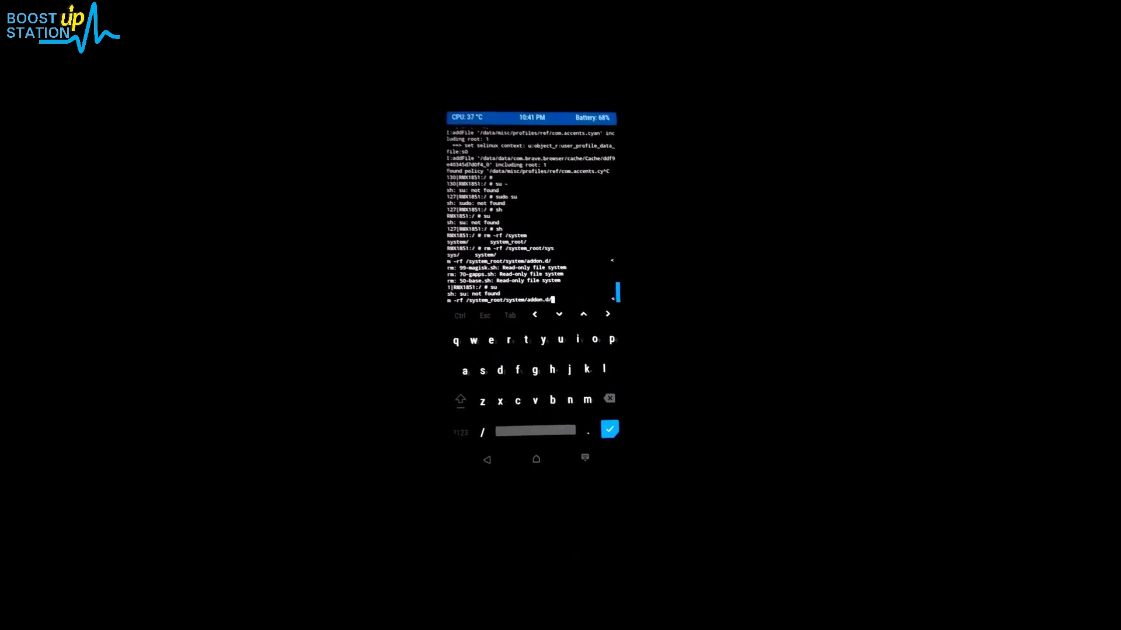
Run rm -rf /system_root/system/addon.d in the TWRP terminal
key("Enter")
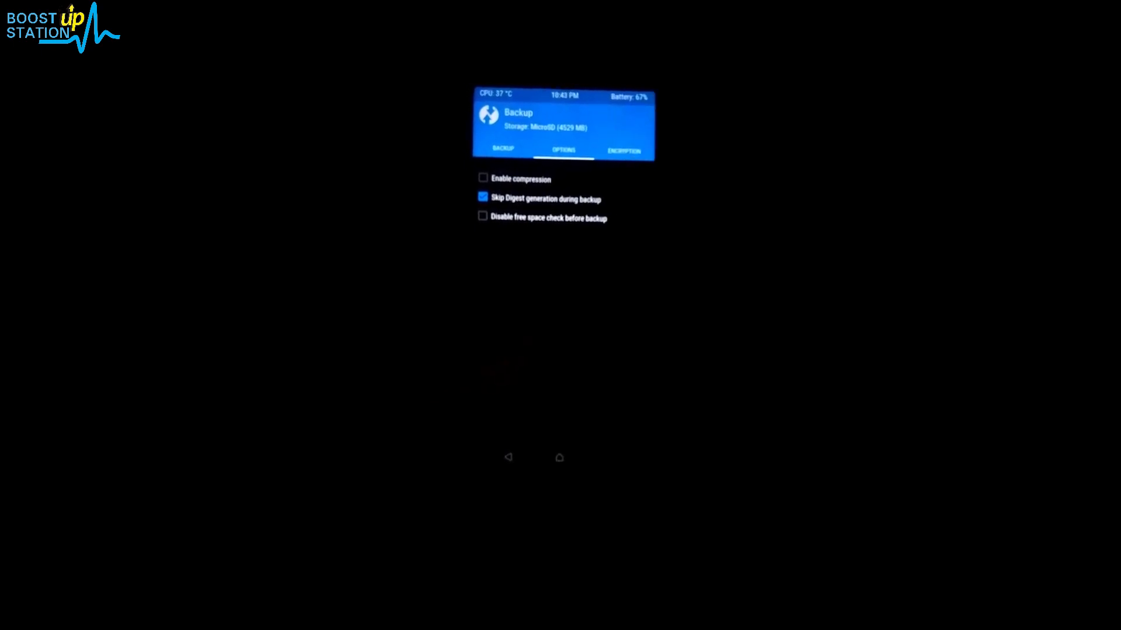
Return to the Backup partition list after enabling Skip Digest generation
left_click(624, 151)
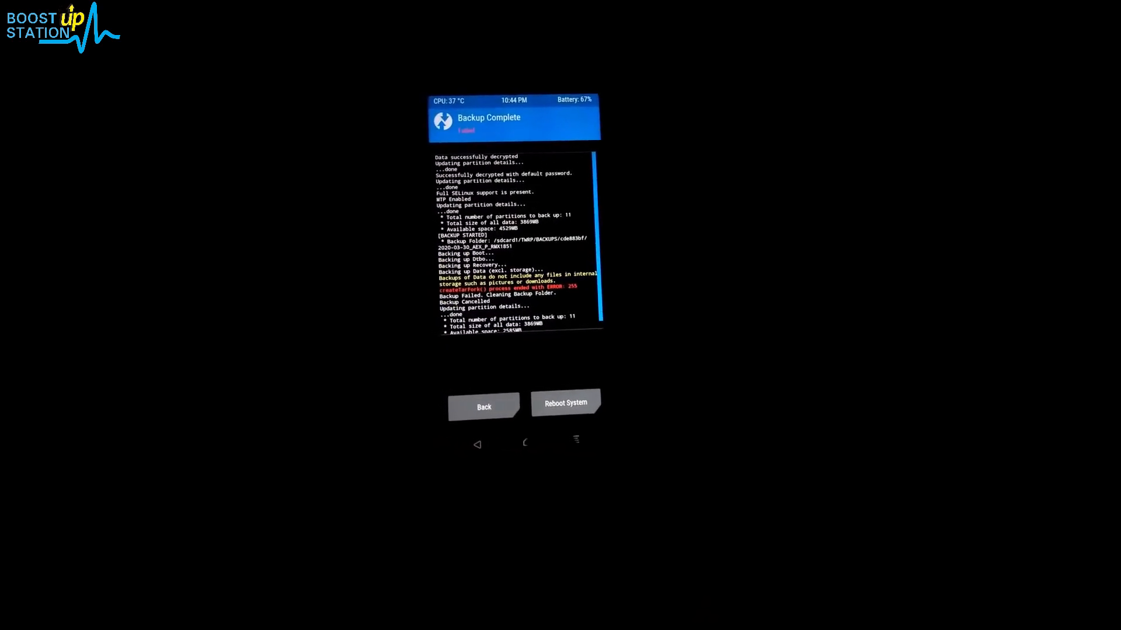
Leave the error 255 backup failure report and return to the Backup screen
left_click(484, 407)
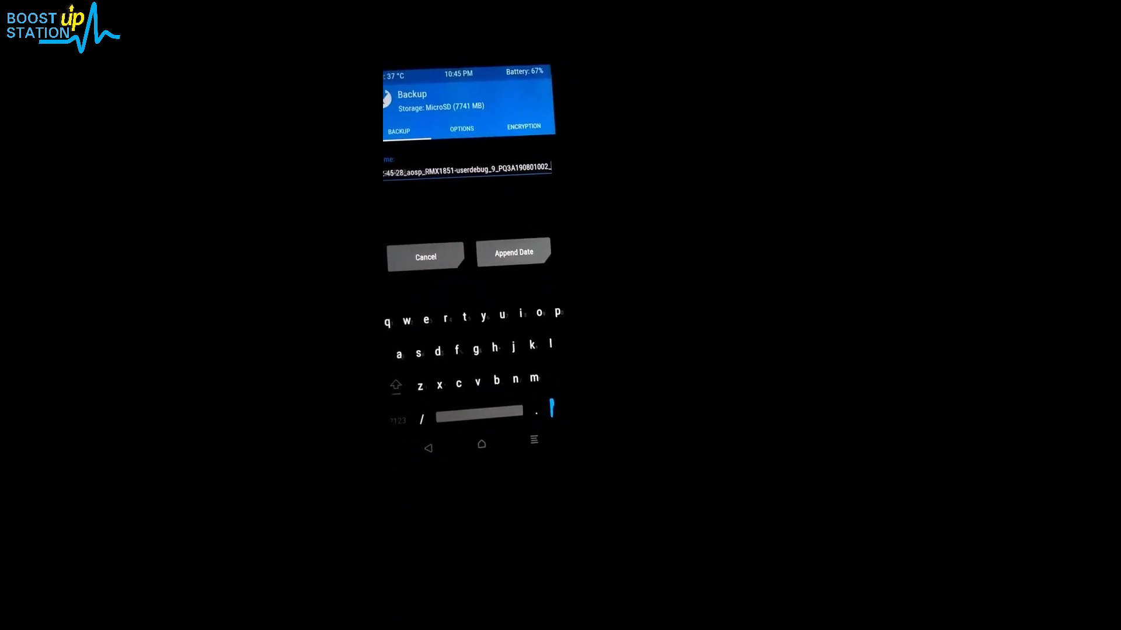
Confirm the name 2020-03-30_aosp_RMX1851 and start backing up Boot, Dtbo, Recovery, Data, Modem to MicroSD
left_click(513, 255)
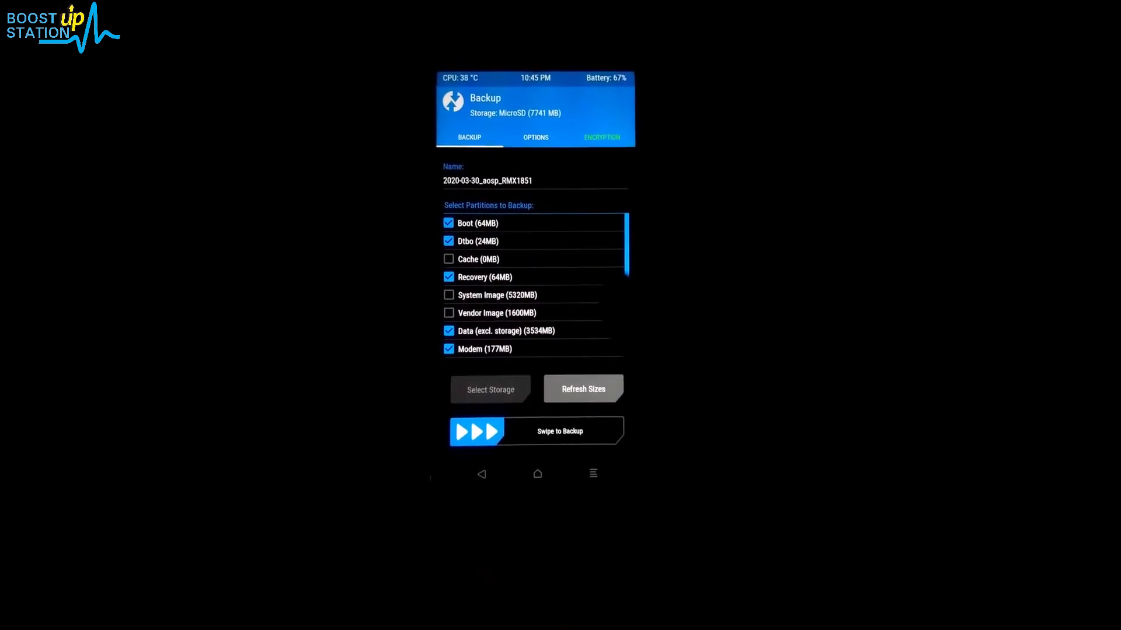
left_click_drag(477, 430, 579, 418)
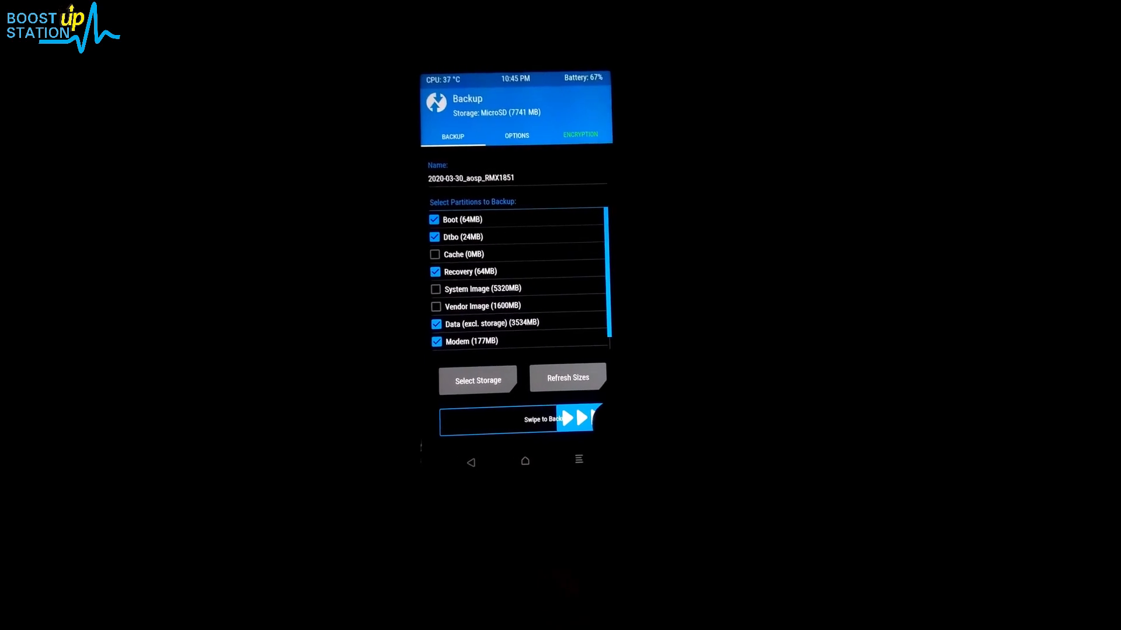